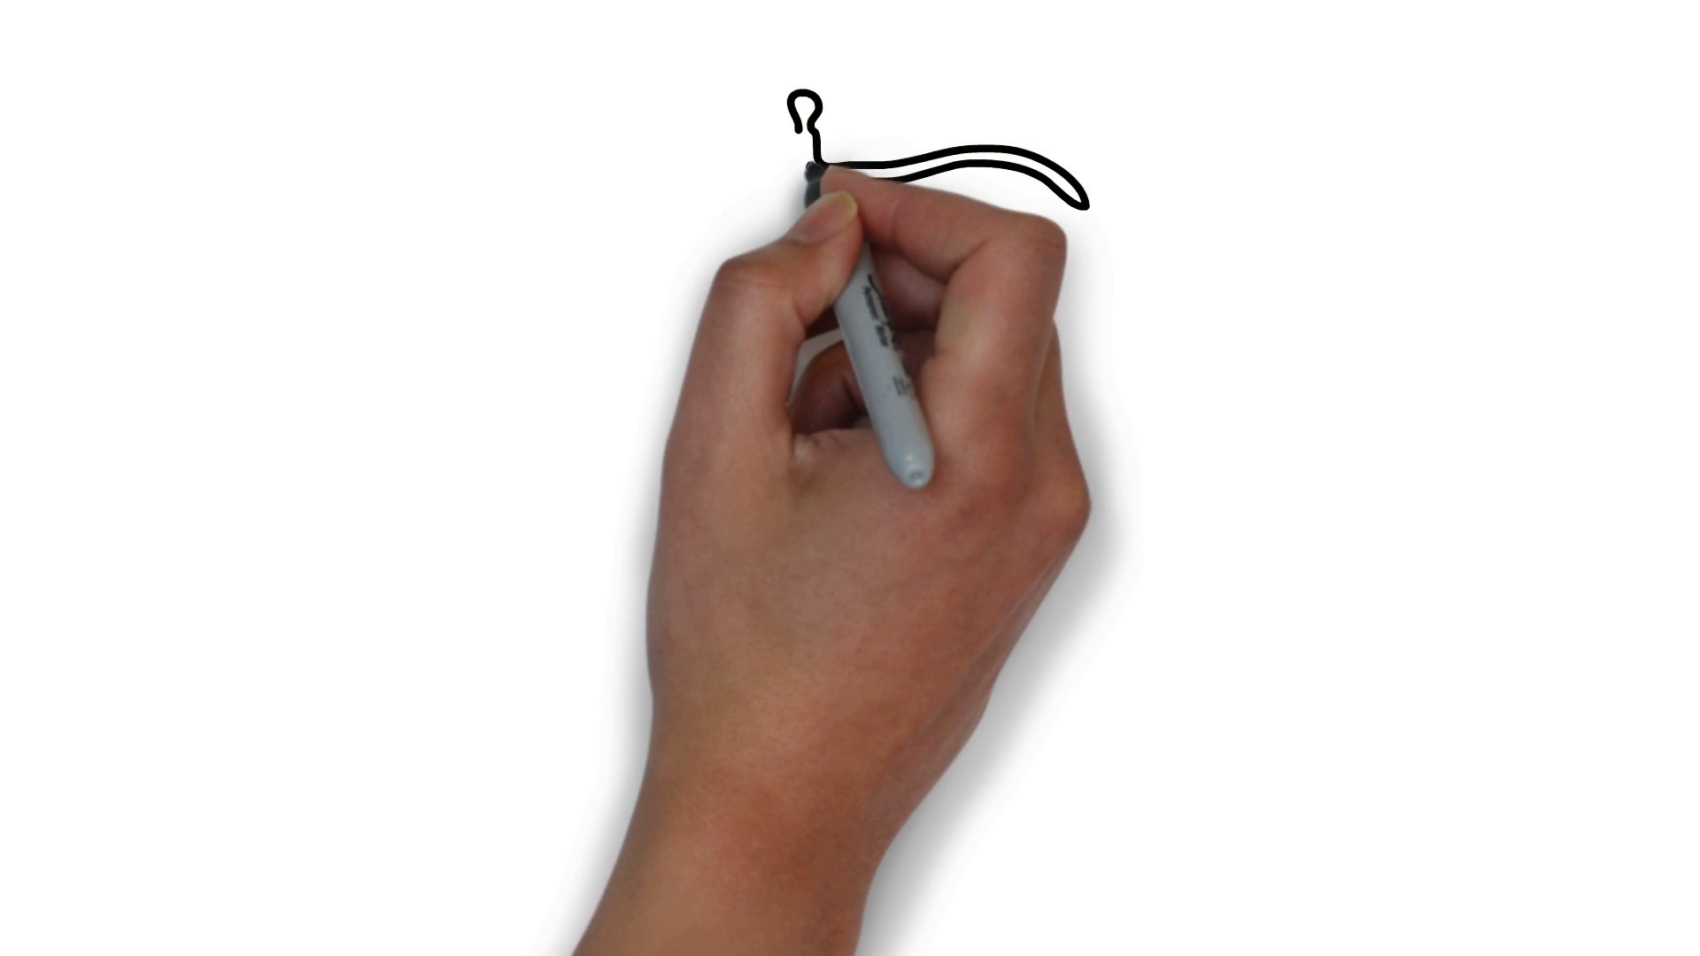
left_click_drag(808, 173, 808, 857)
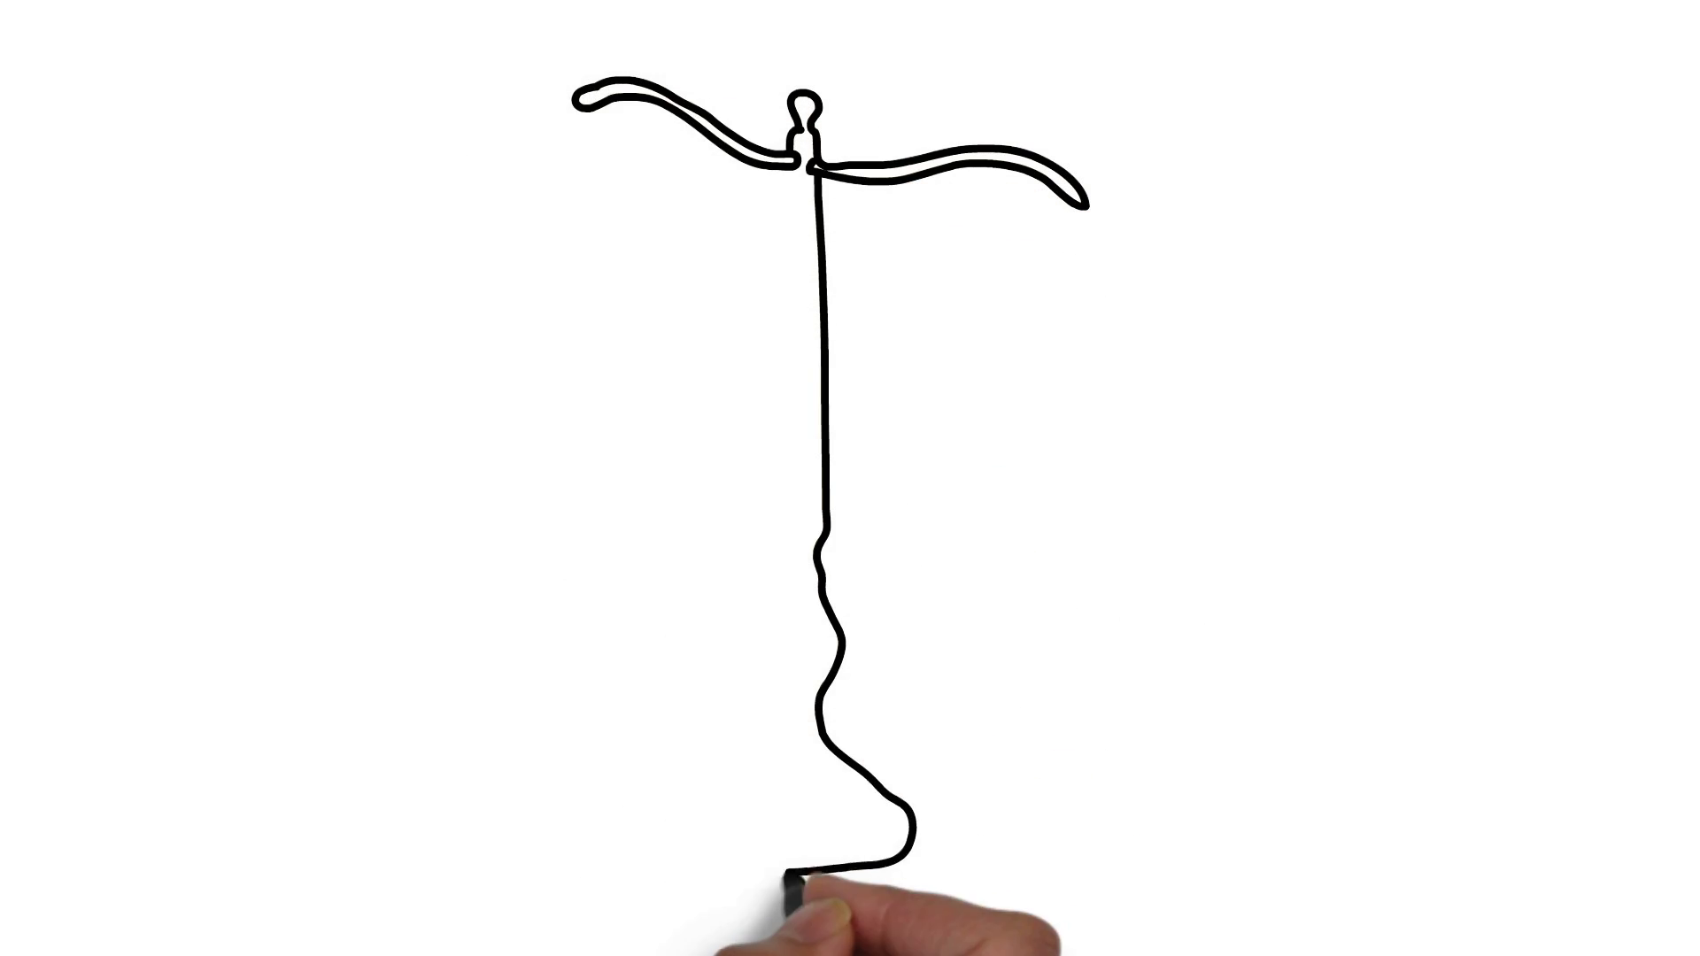